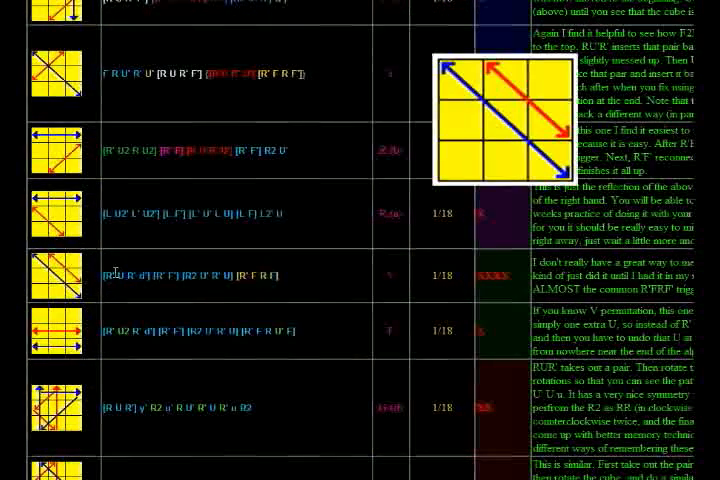
scroll(down, 3)
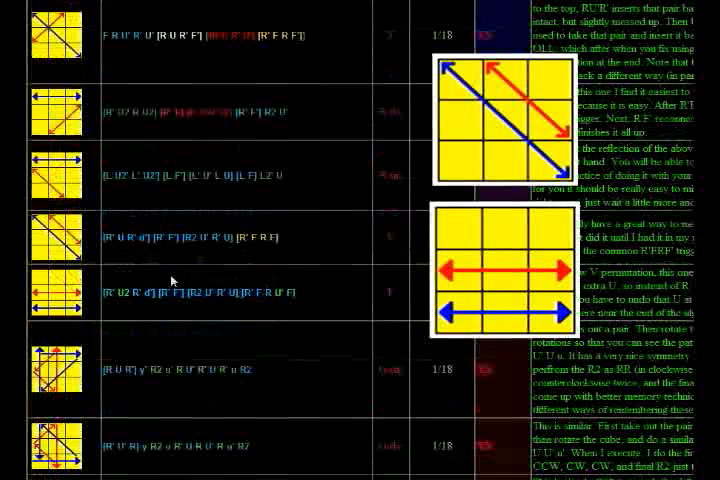
scroll(down, 3)
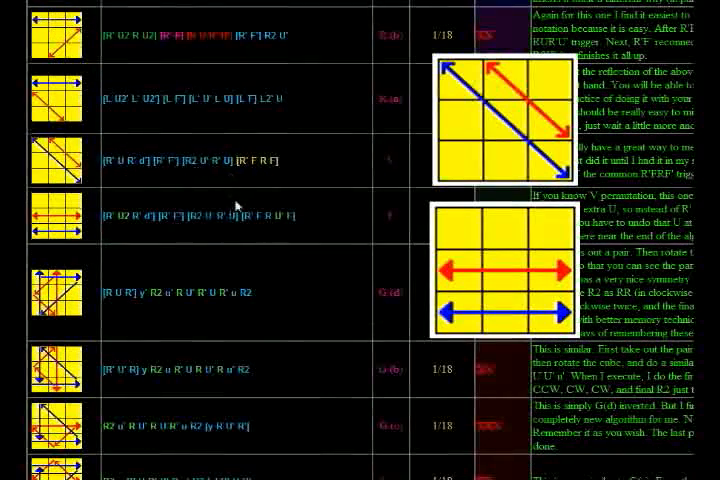
scroll(down, 3)
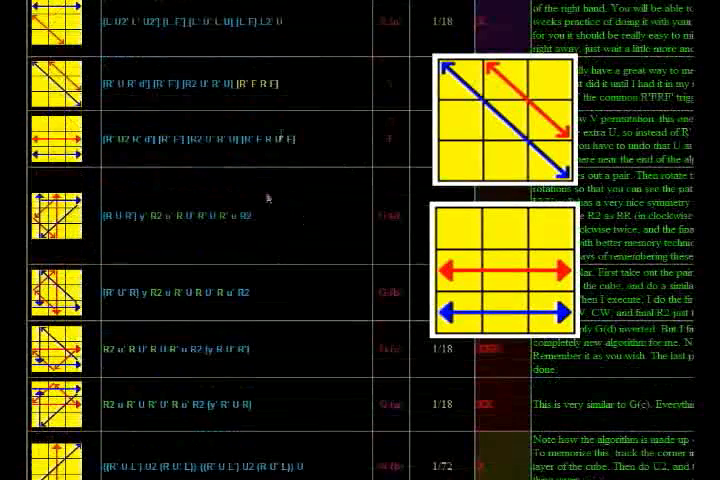
scroll(down, 3)
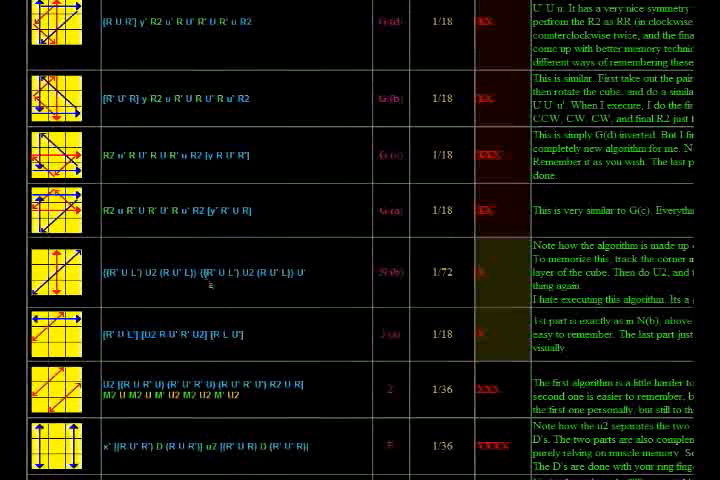
scroll(down, 3)
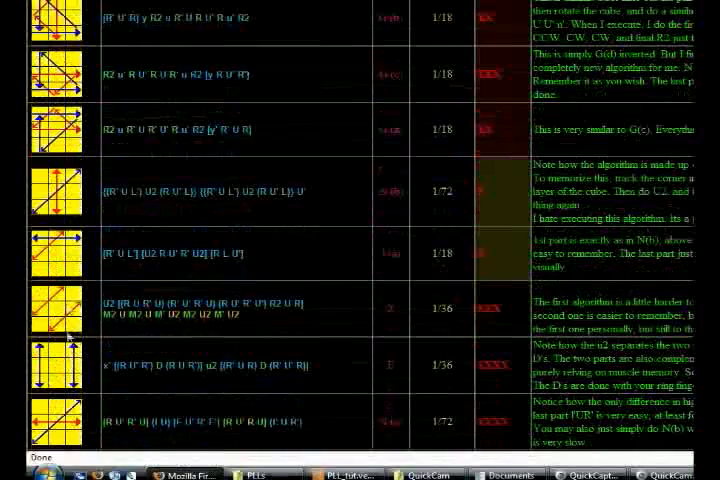
scroll(up, 3)
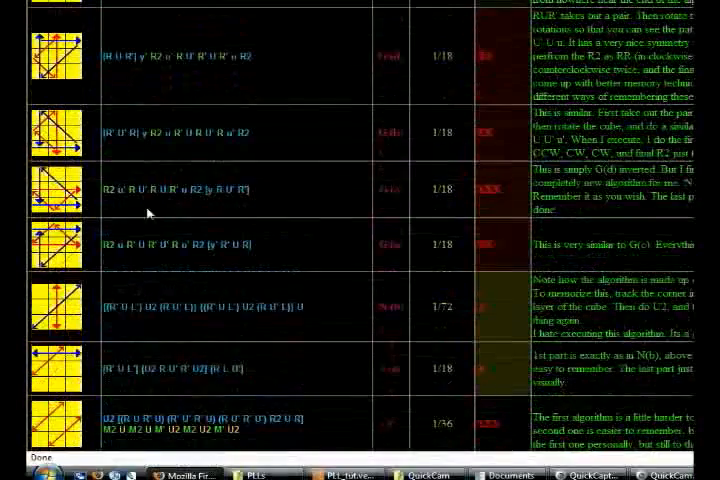
scroll(up, 3)
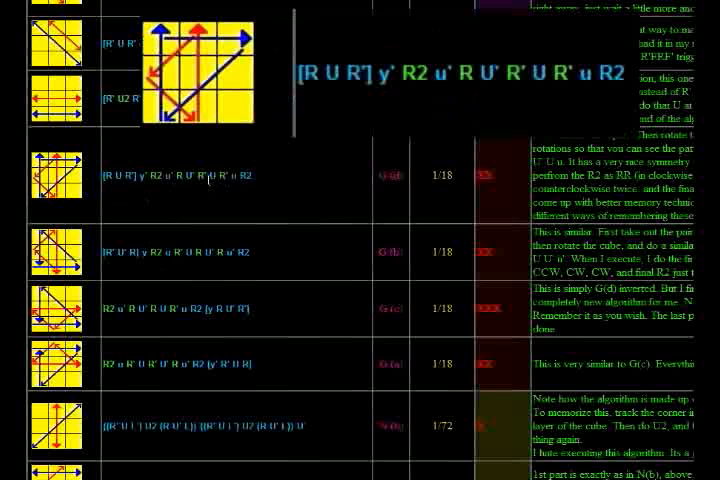
mouse_move(176, 201)
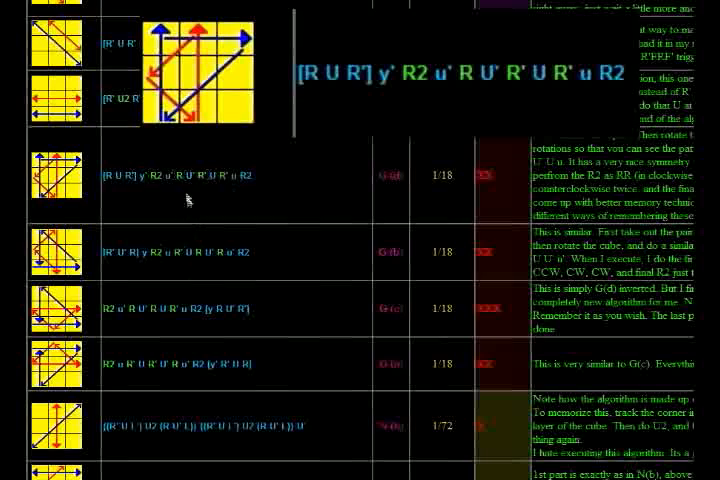
mouse_move(195, 330)
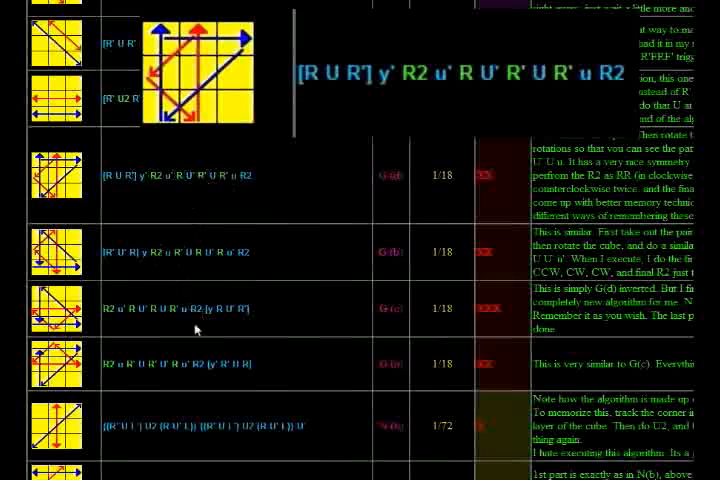
scroll(up, 3)
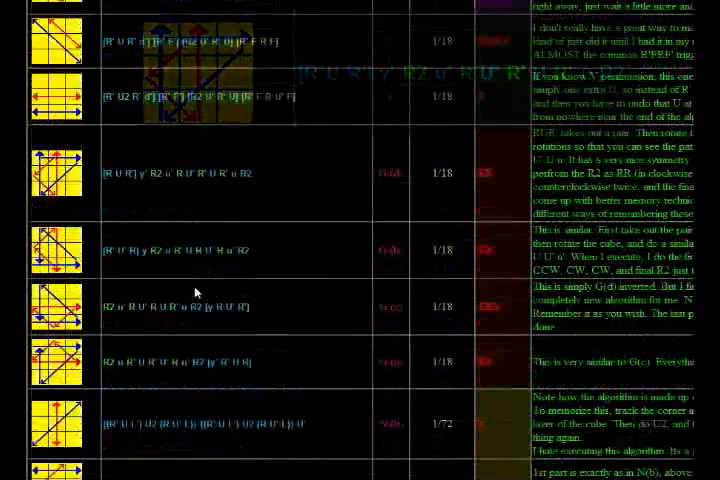